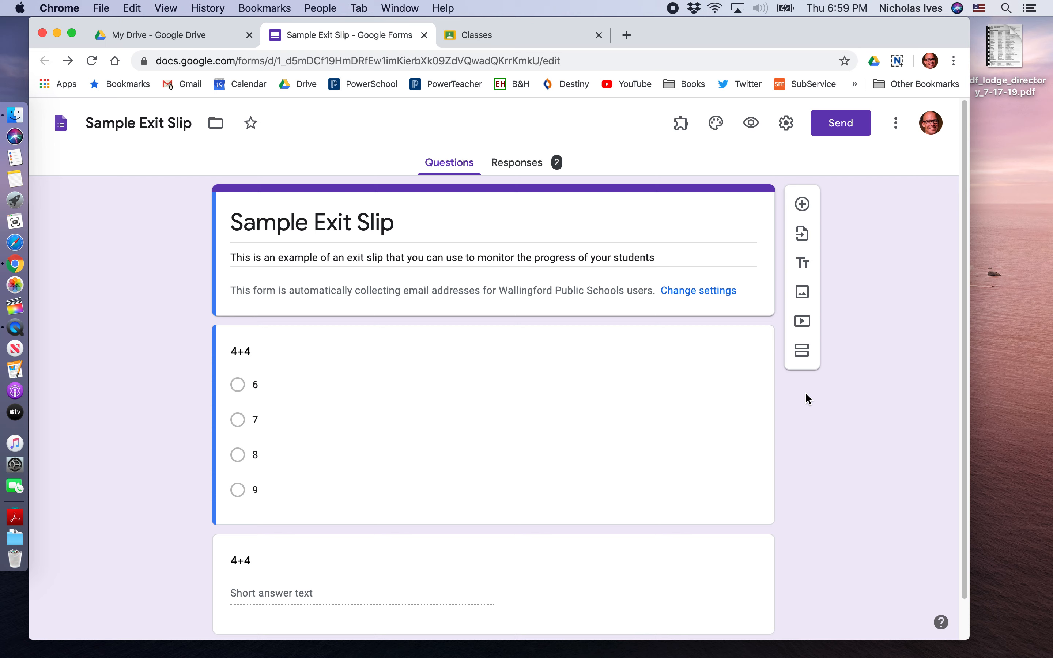
{"action": "mouse_move", "coordinate": [798, 392]}
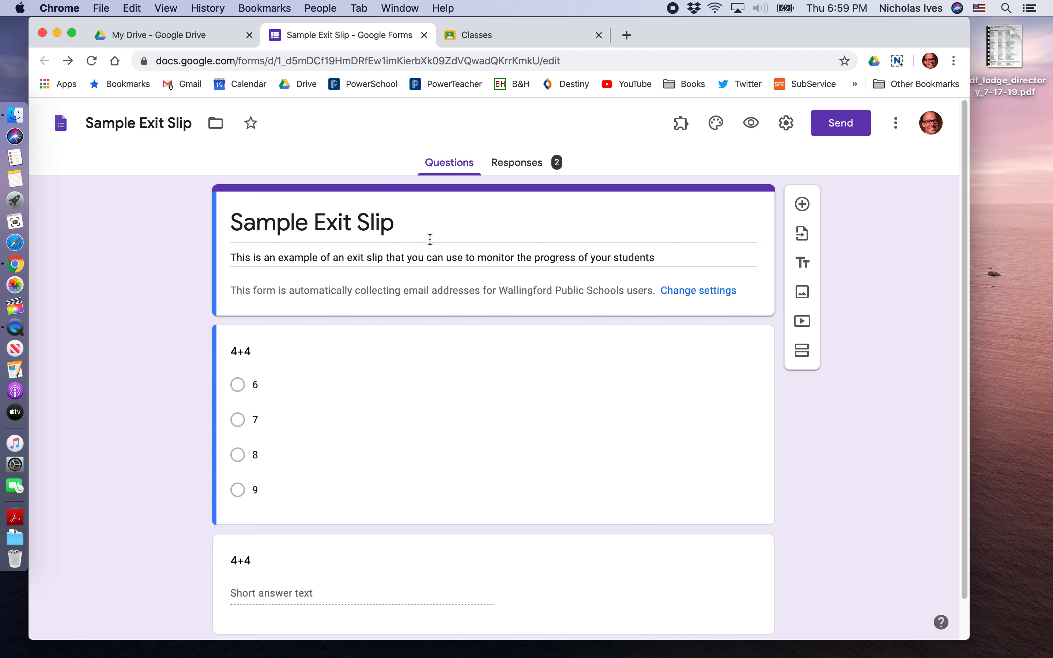
{"action": "mouse_move", "coordinate": [904, 175]}
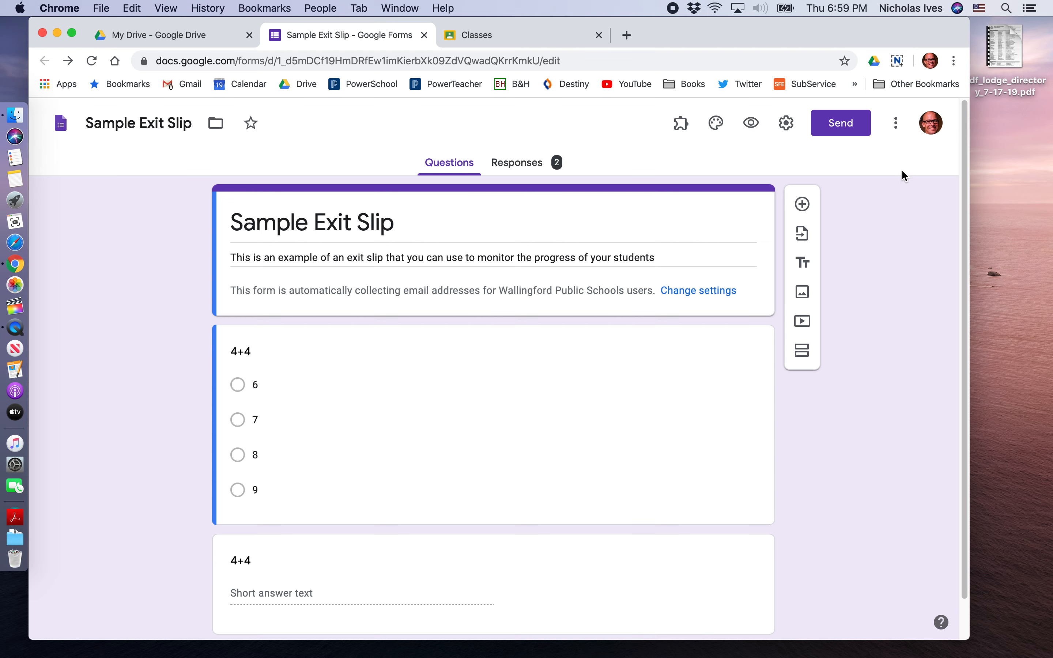
Make a copy of the Sample Exit Slip form in My Drive.
{"action": "left_click", "coordinate": [895, 123]}
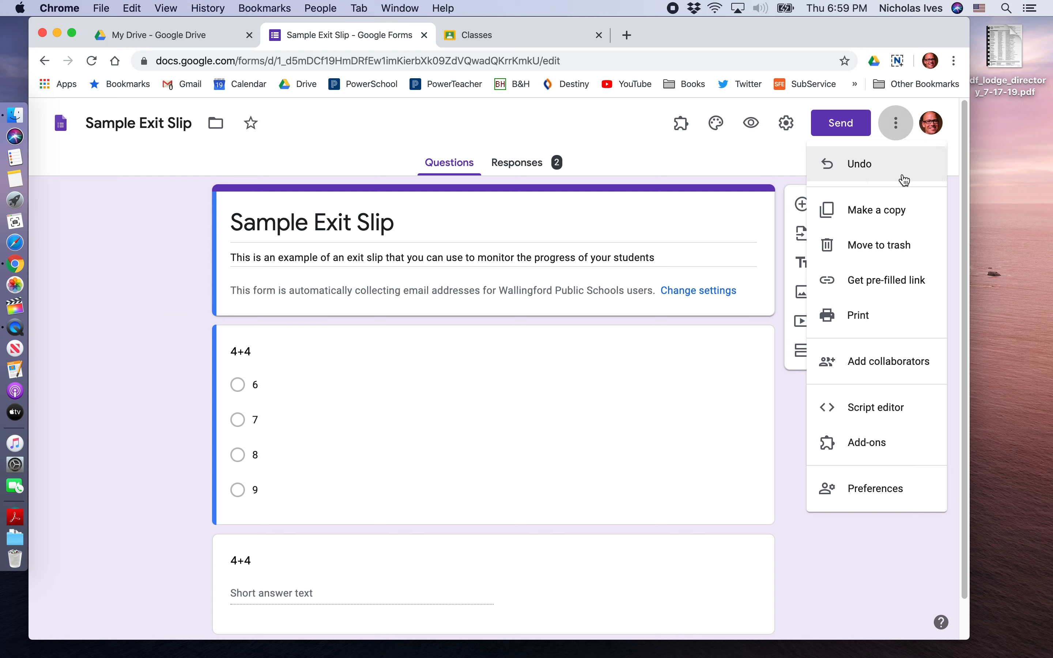
{"action": "mouse_move", "coordinate": [899, 214]}
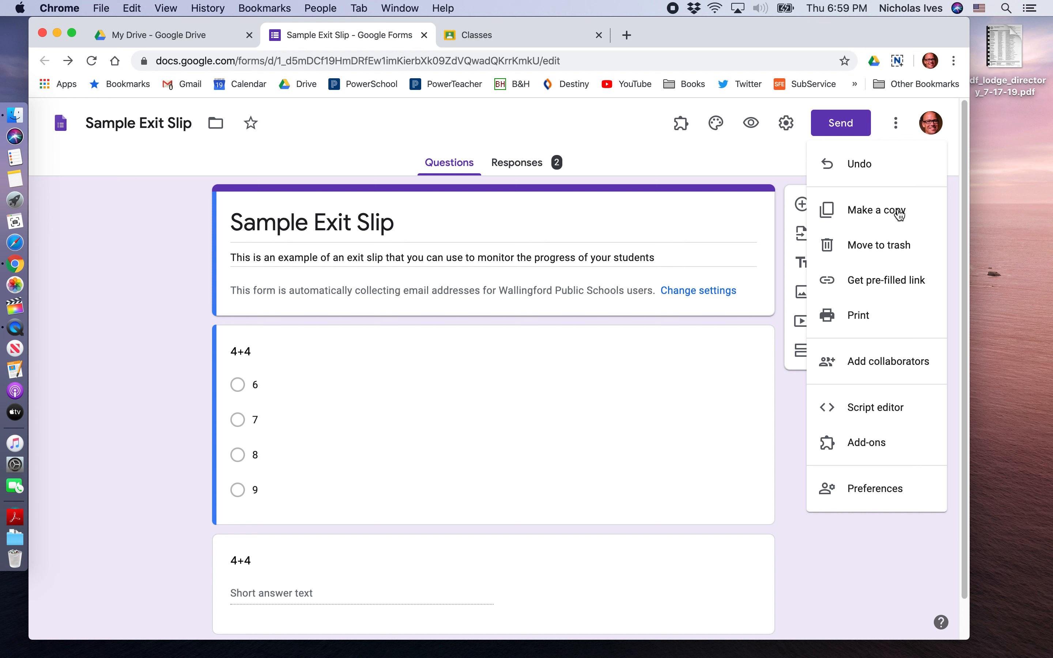
{"action": "left_click", "coordinate": [876, 210]}
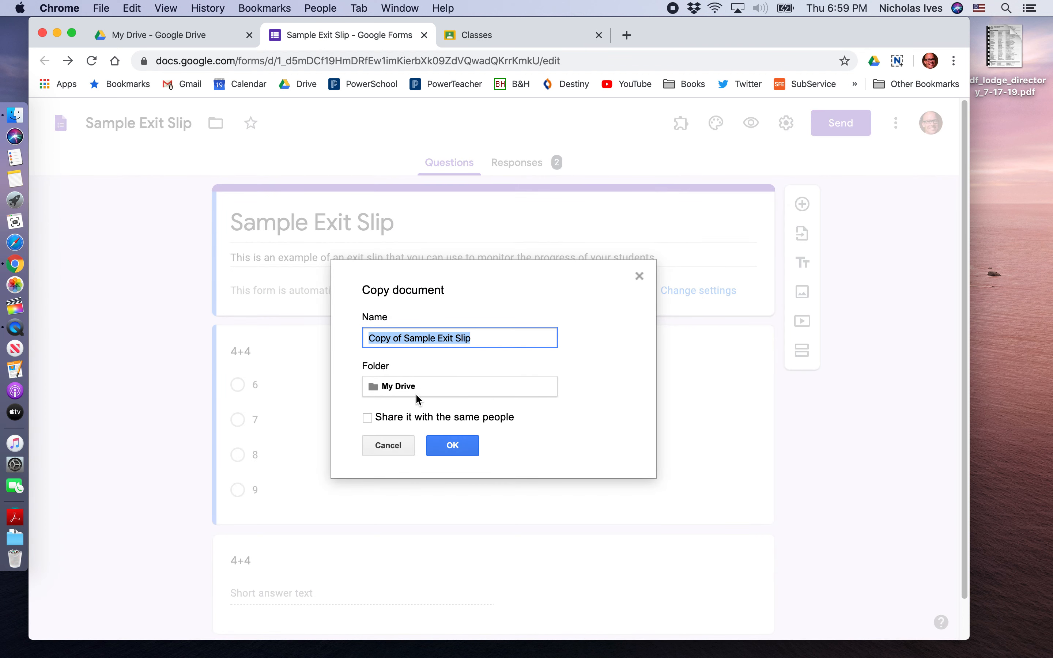
{"action": "mouse_move", "coordinate": [400, 391]}
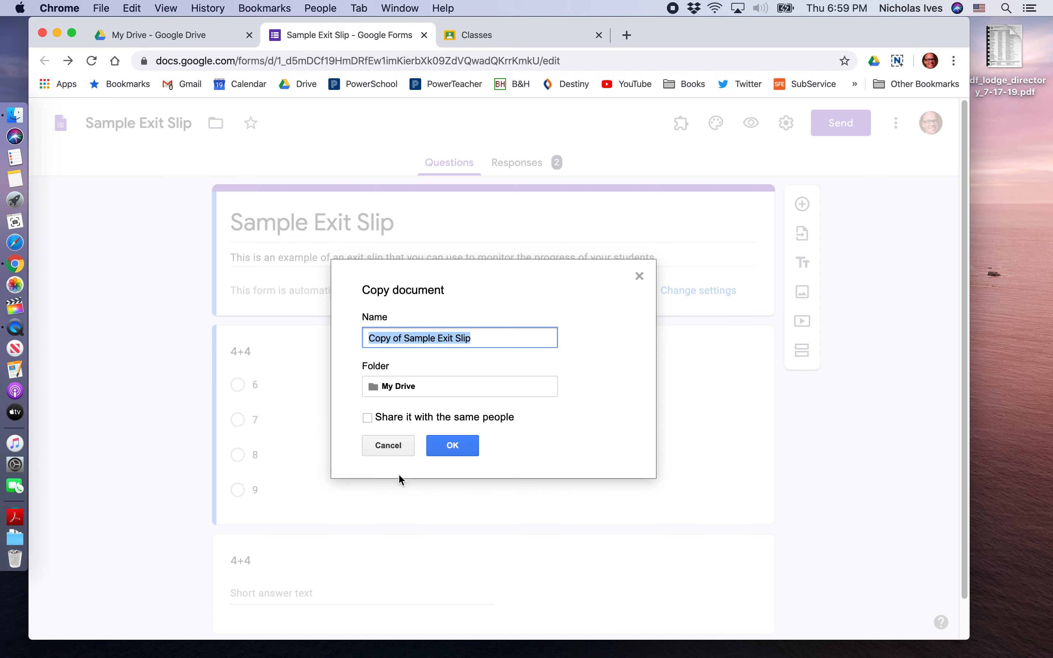
{"action": "left_click", "coordinate": [452, 446]}
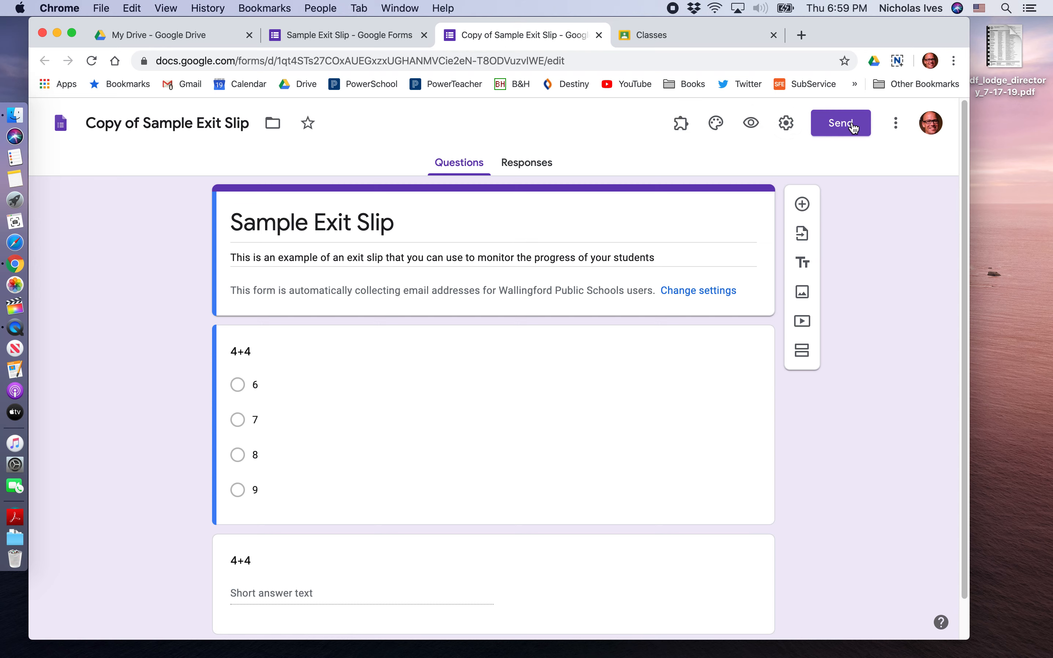
Check the copy's Send options, then go to the Google Classroom classes page.
{"action": "left_click", "coordinate": [839, 123]}
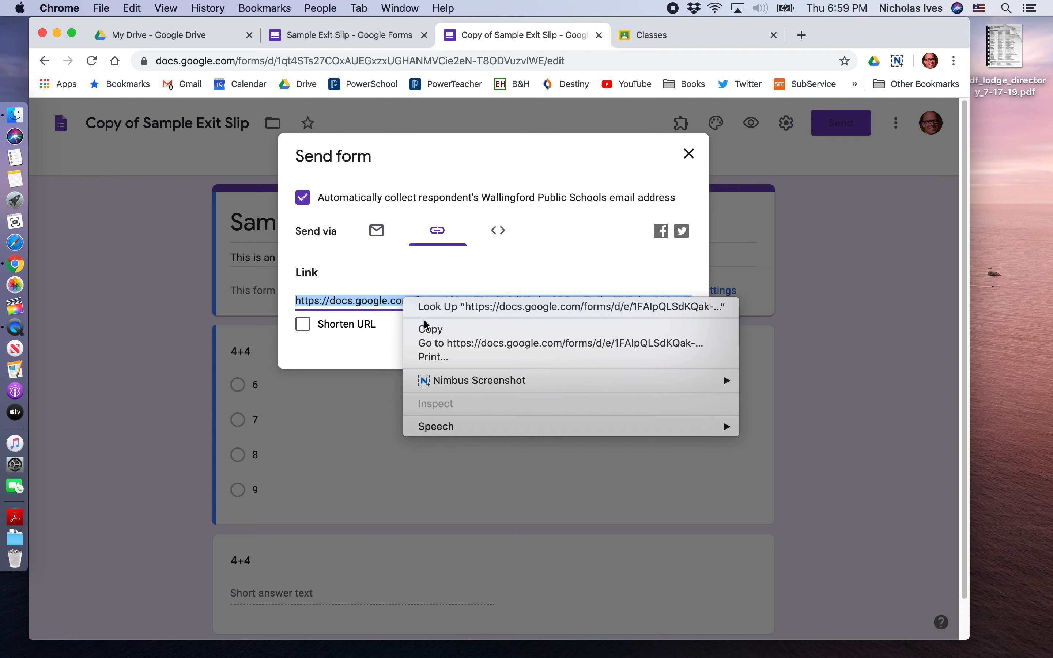
{"action": "left_click", "coordinate": [696, 35]}
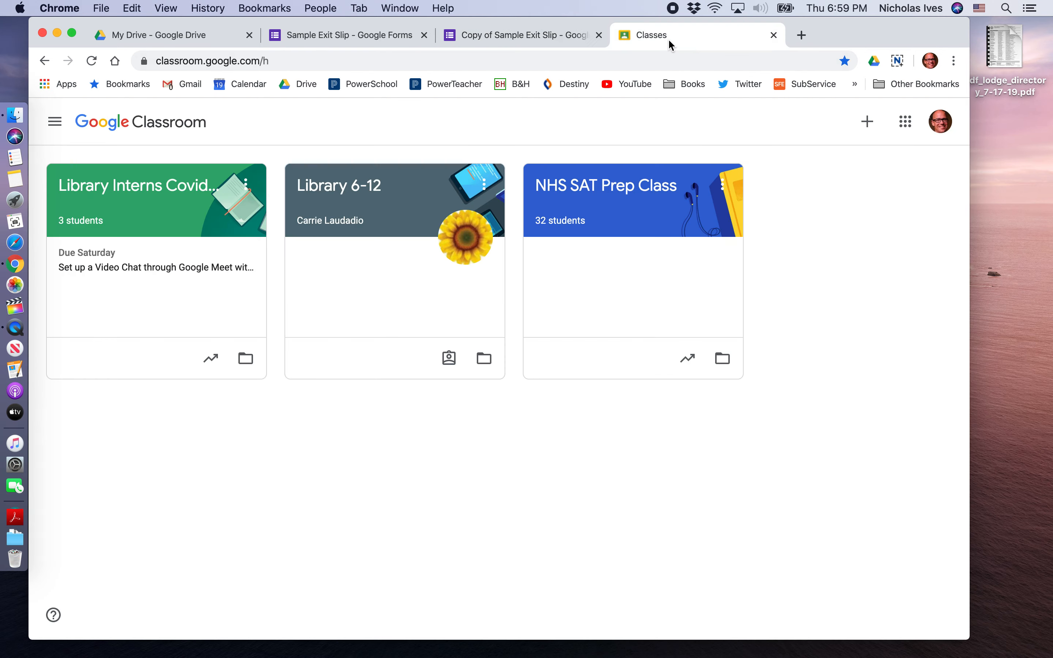
Start a new Quiz assignment in the Library Interns Covid-19 class's Classwork.
{"action": "left_click", "coordinate": [137, 186]}
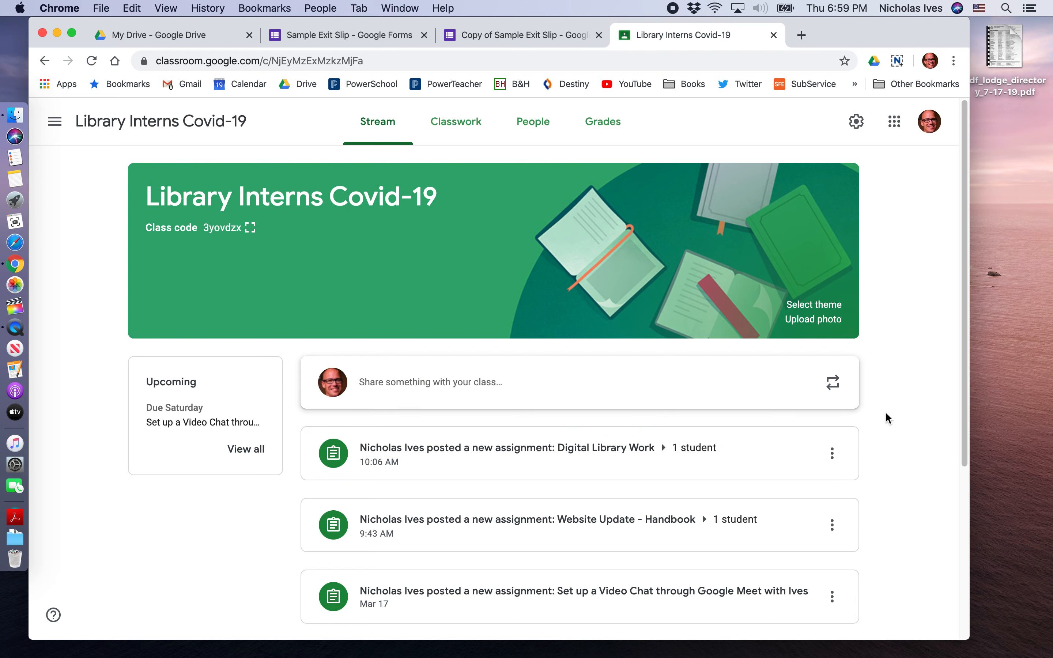
{"action": "left_click", "coordinate": [461, 121]}
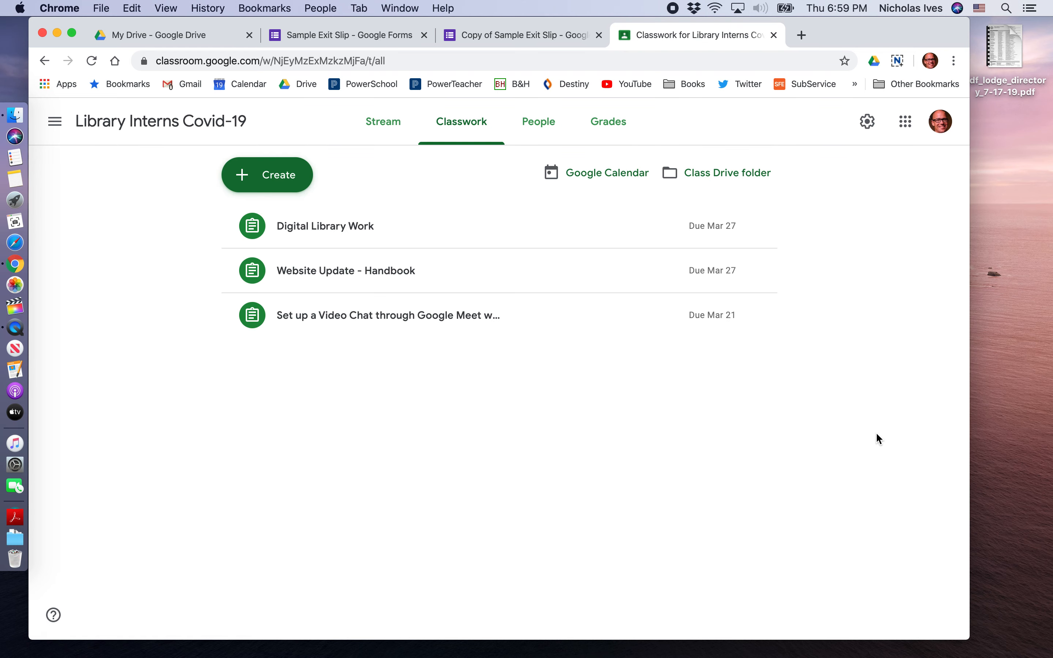
{"action": "mouse_move", "coordinate": [277, 174]}
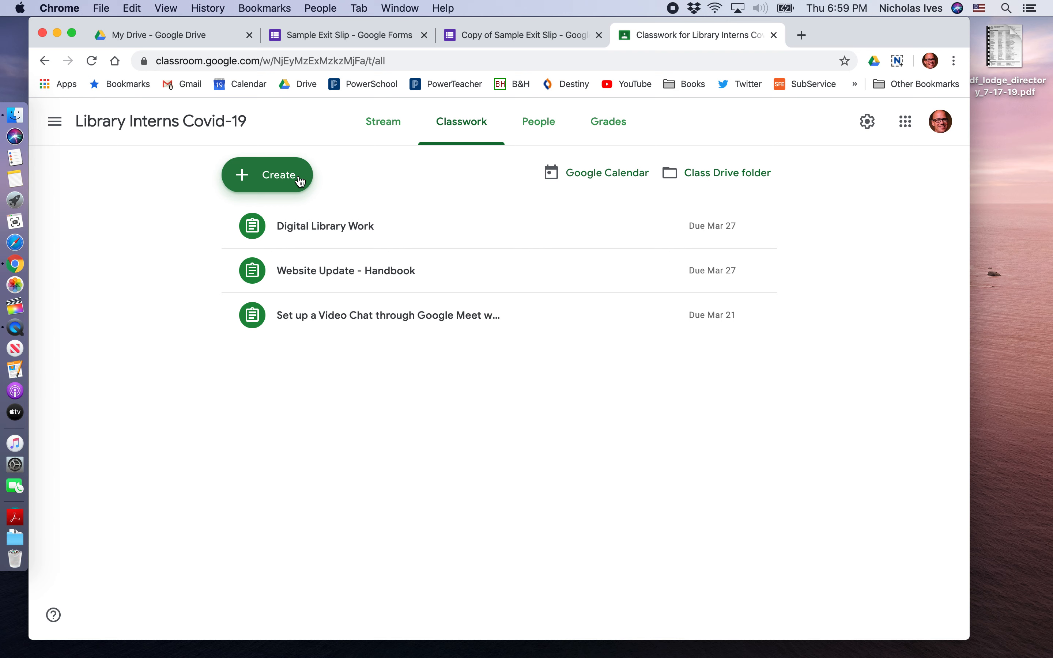
{"action": "left_click", "coordinate": [268, 175]}
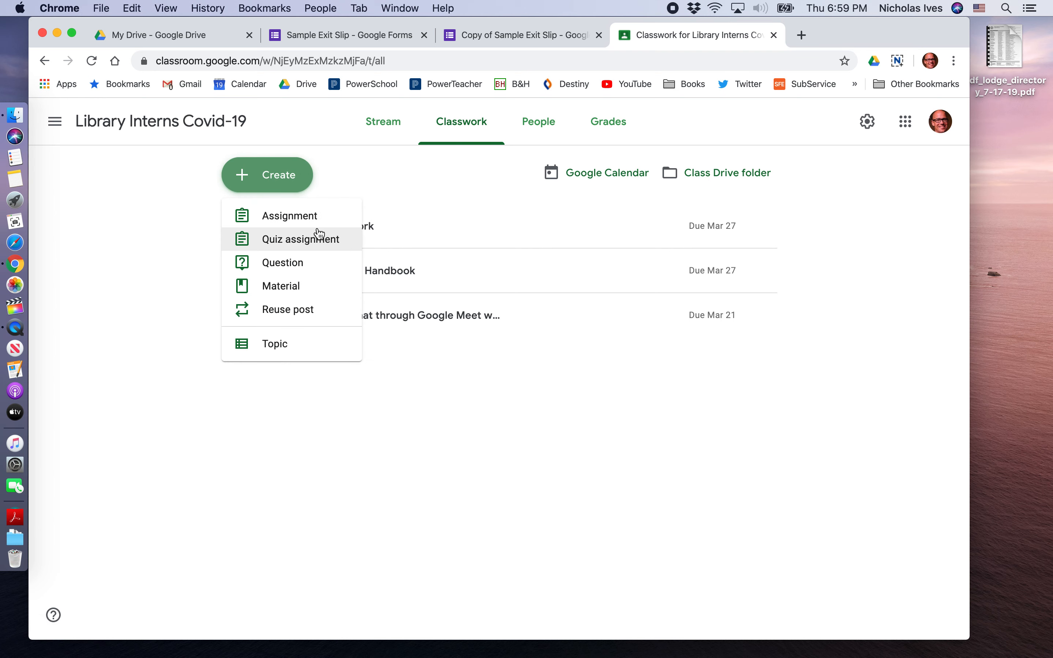
{"action": "mouse_move", "coordinate": [290, 216]}
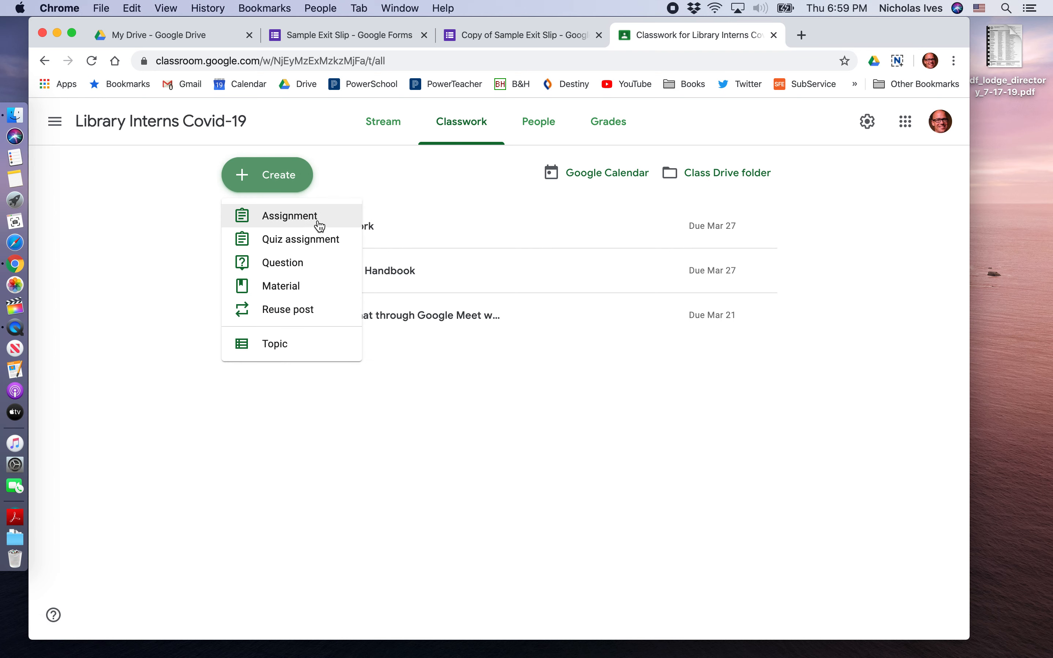
{"action": "mouse_move", "coordinate": [325, 239]}
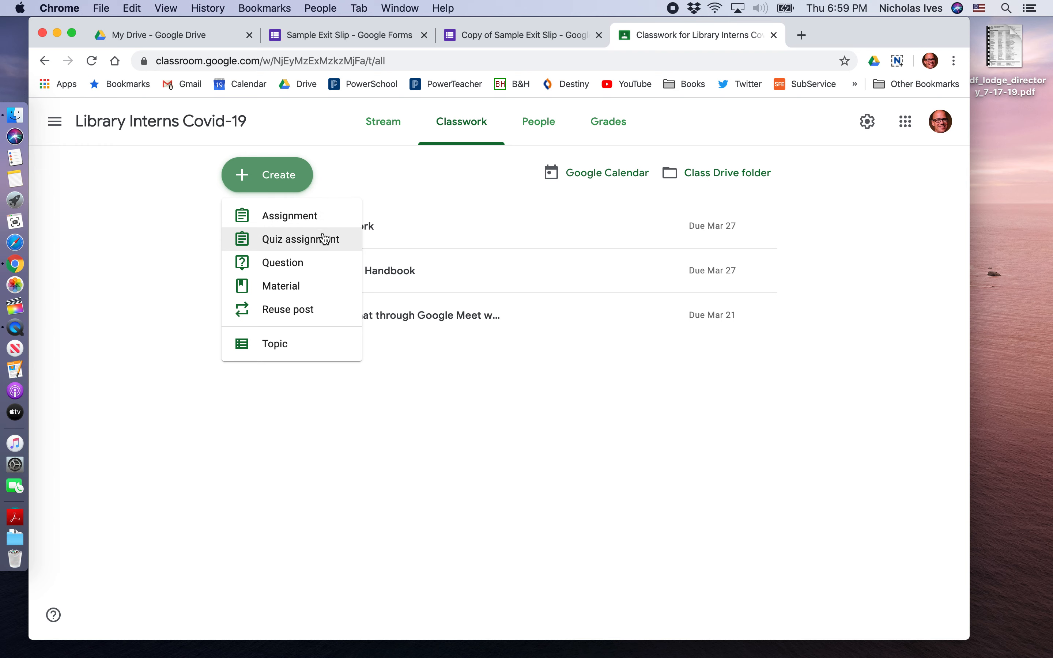
{"action": "mouse_move", "coordinate": [328, 243]}
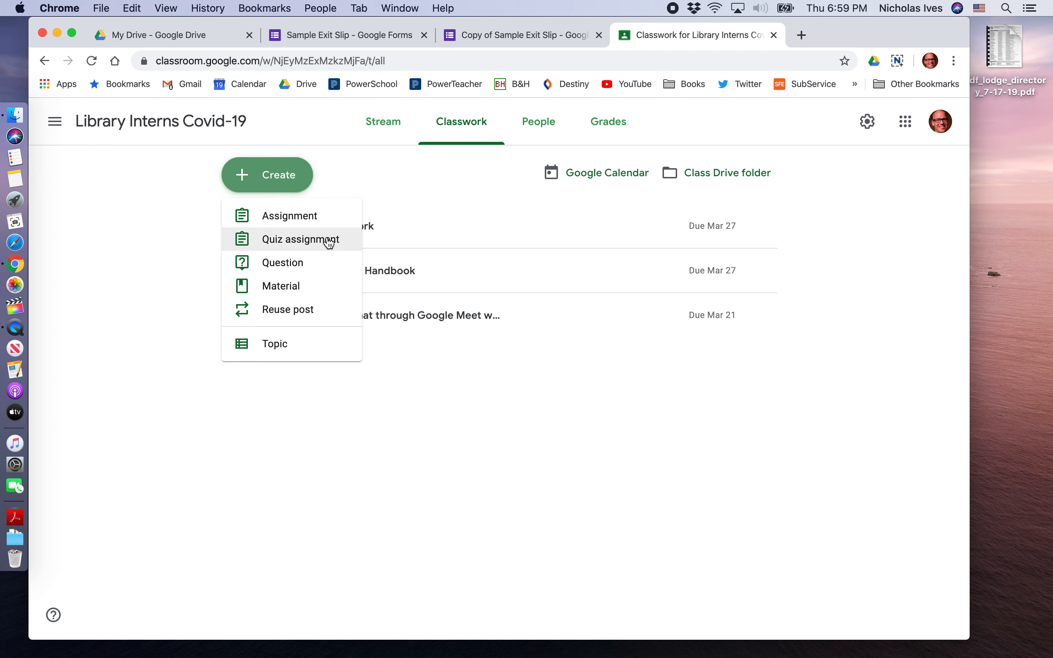
{"action": "left_click", "coordinate": [302, 239]}
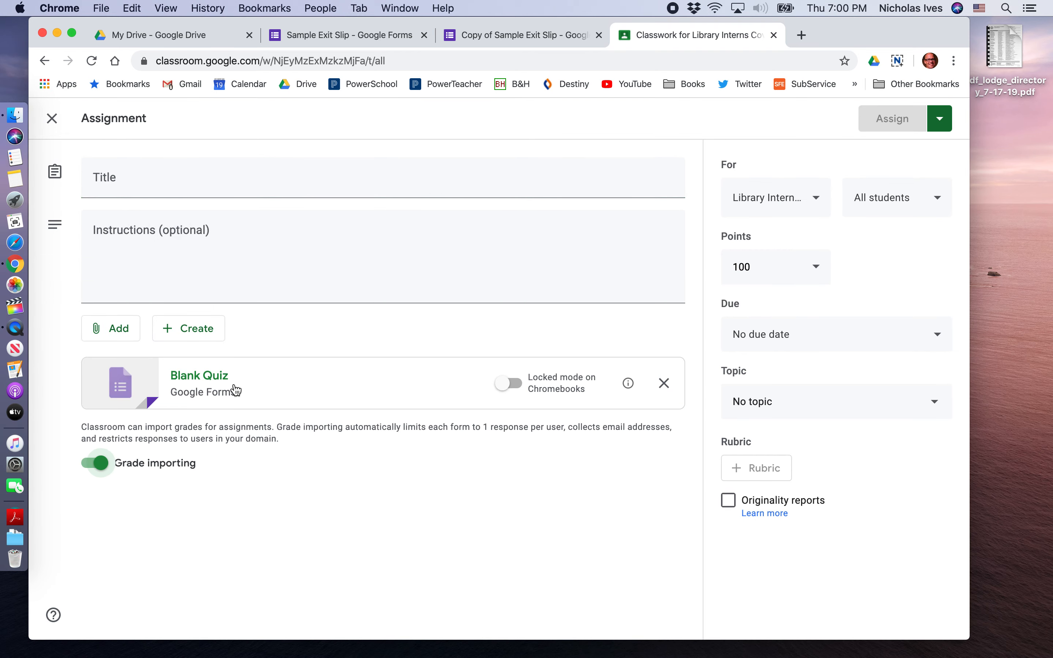
{"action": "mouse_move", "coordinate": [215, 383]}
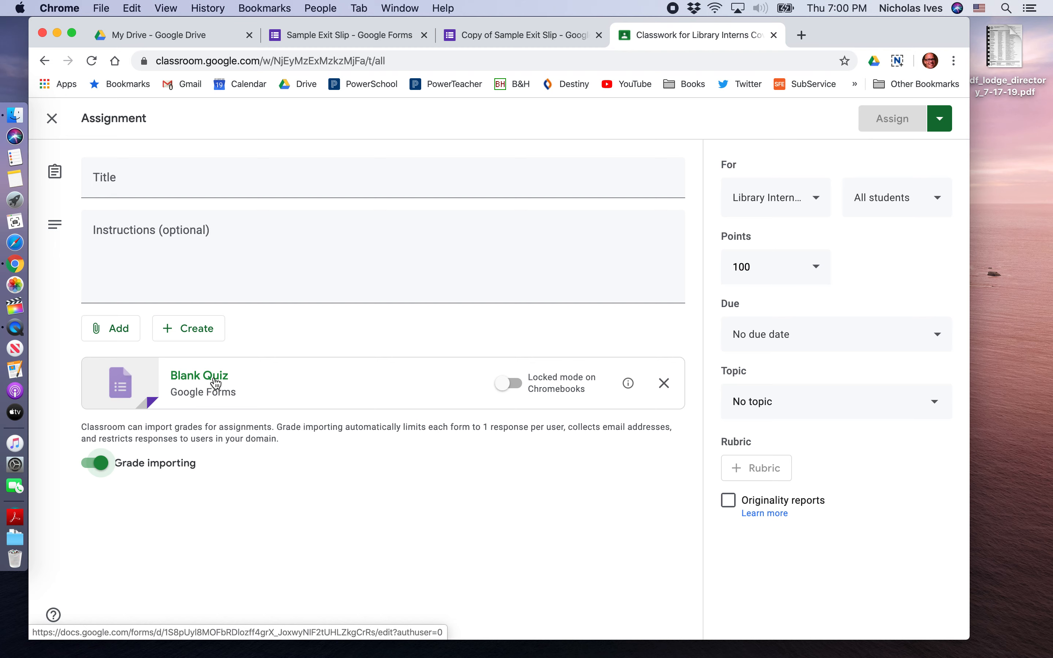
{"action": "mouse_move", "coordinate": [215, 383]}
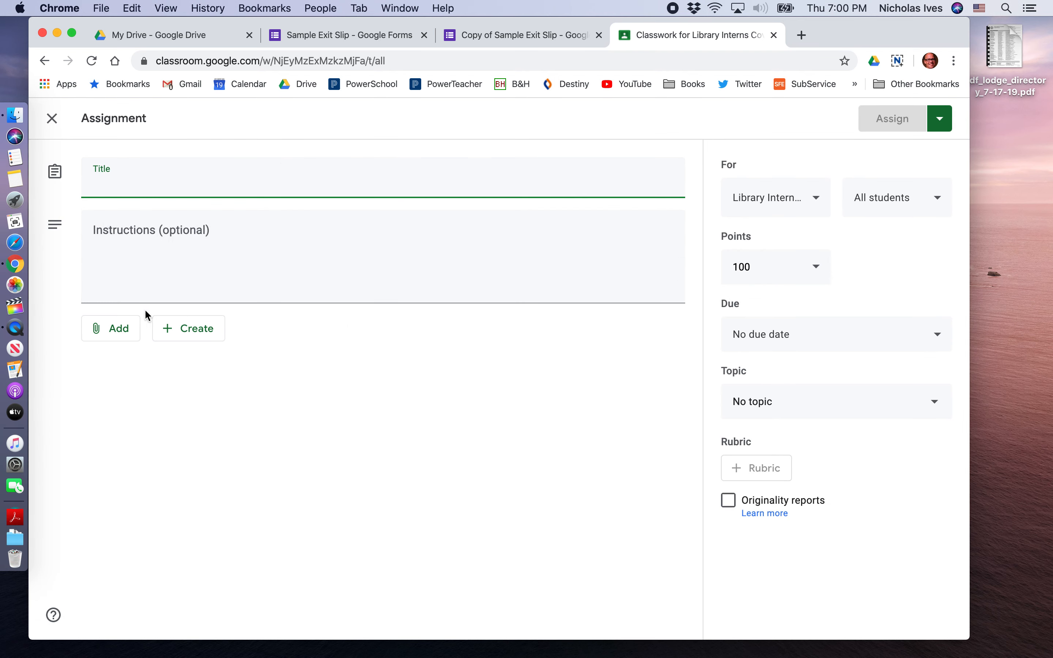
Bring up My Drive files in the Google Drive attachment picker.
{"action": "left_click", "coordinate": [111, 328]}
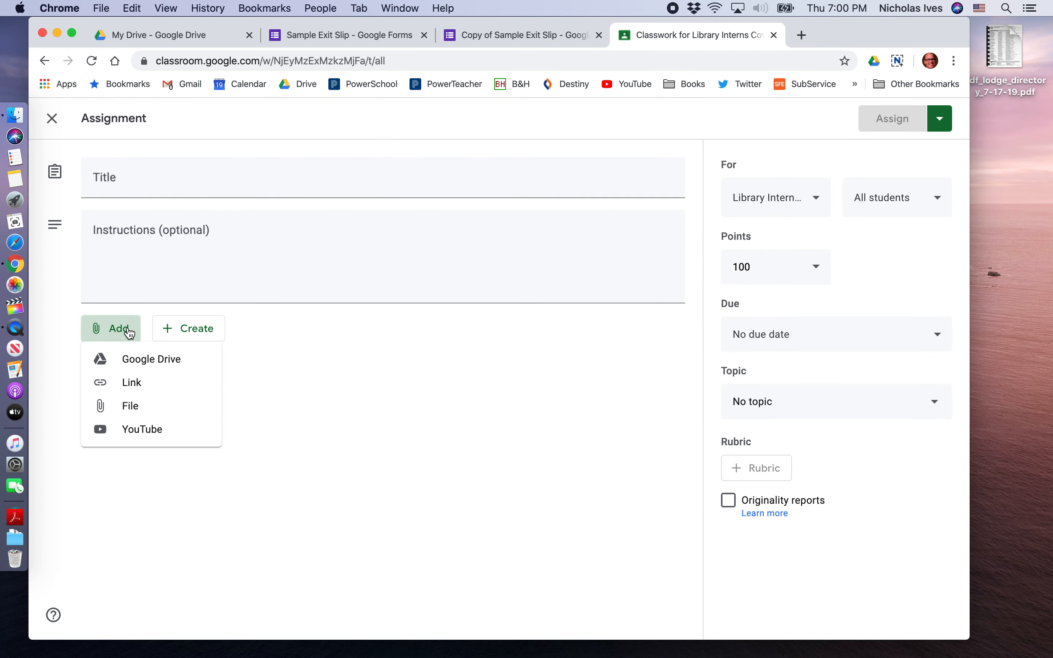
{"action": "left_click", "coordinate": [151, 359]}
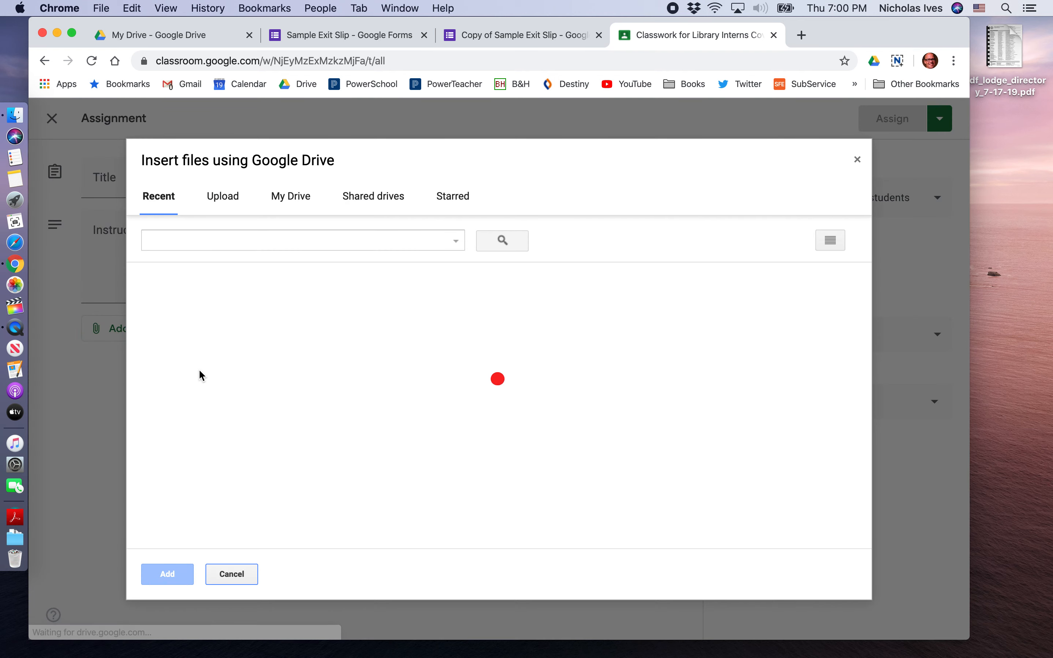
{"action": "left_click", "coordinate": [290, 196]}
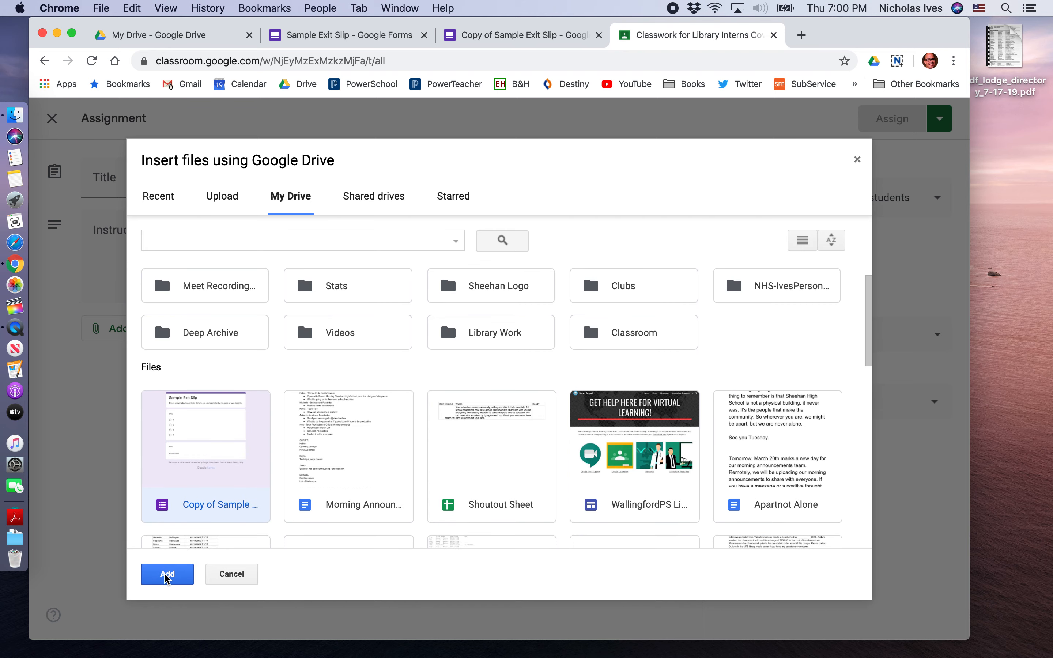
Attach the Copy of Sample Exit Slip form to the assignment.
{"action": "left_click", "coordinate": [167, 574]}
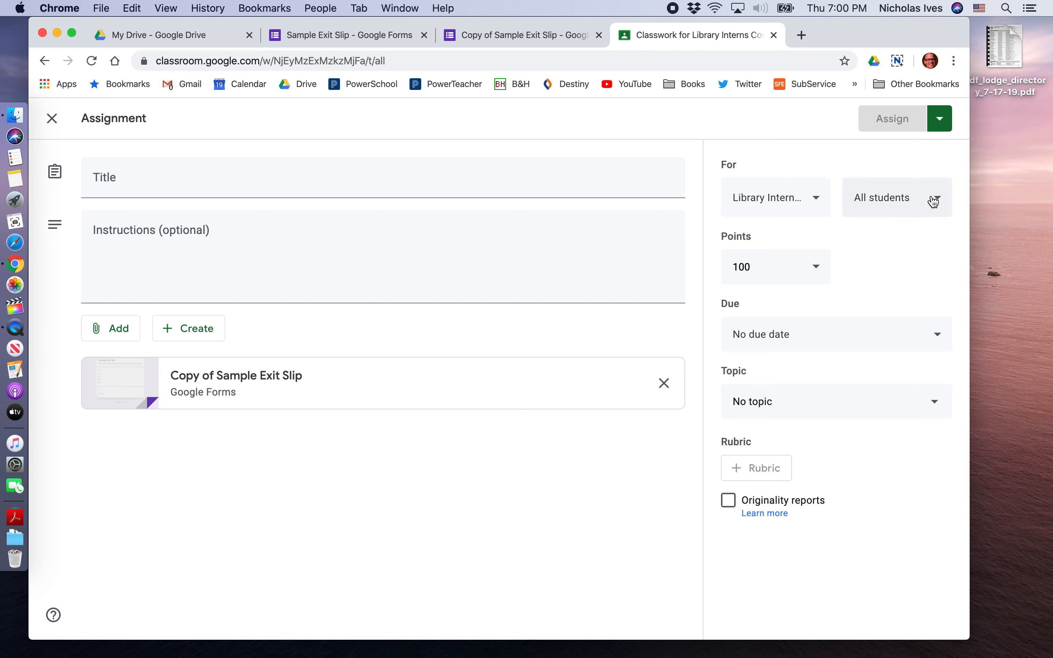
{"action": "mouse_move", "coordinate": [908, 208]}
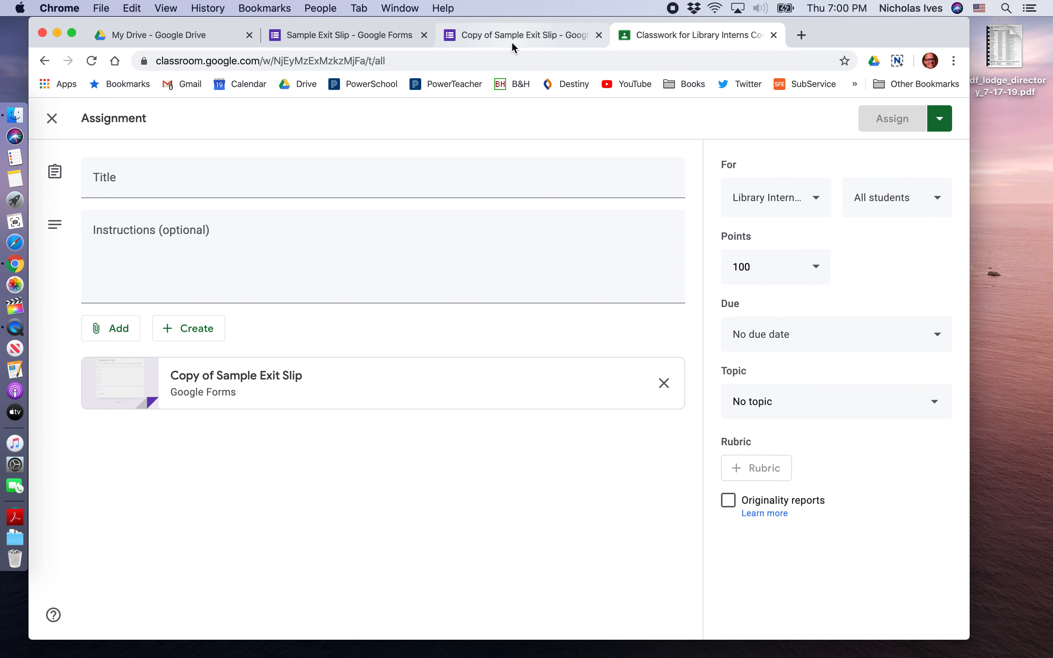
{"action": "mouse_move", "coordinate": [522, 34]}
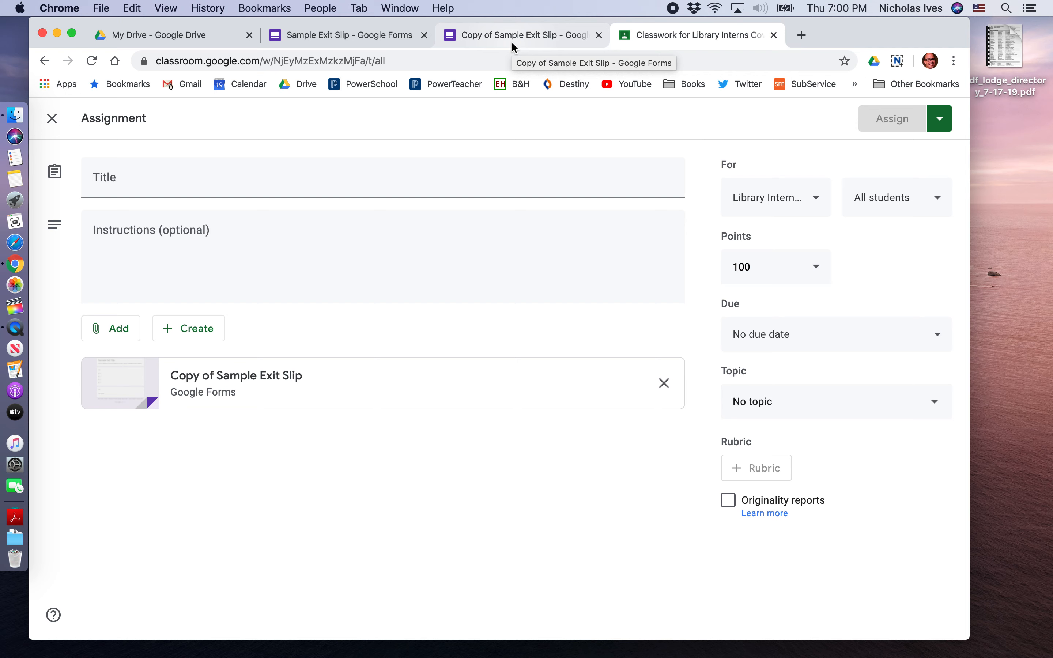